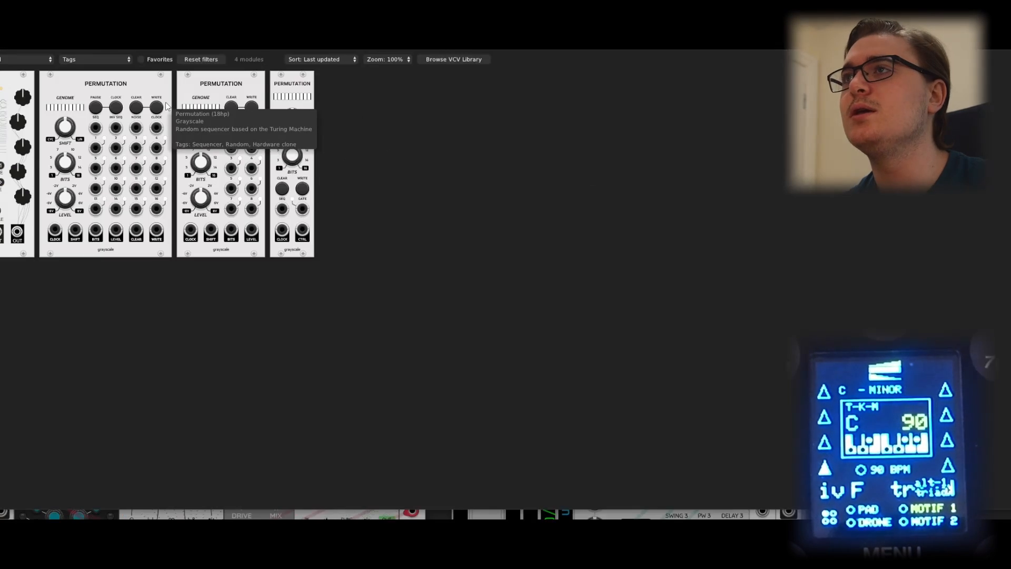
pyautogui.moveTo(229, 127)
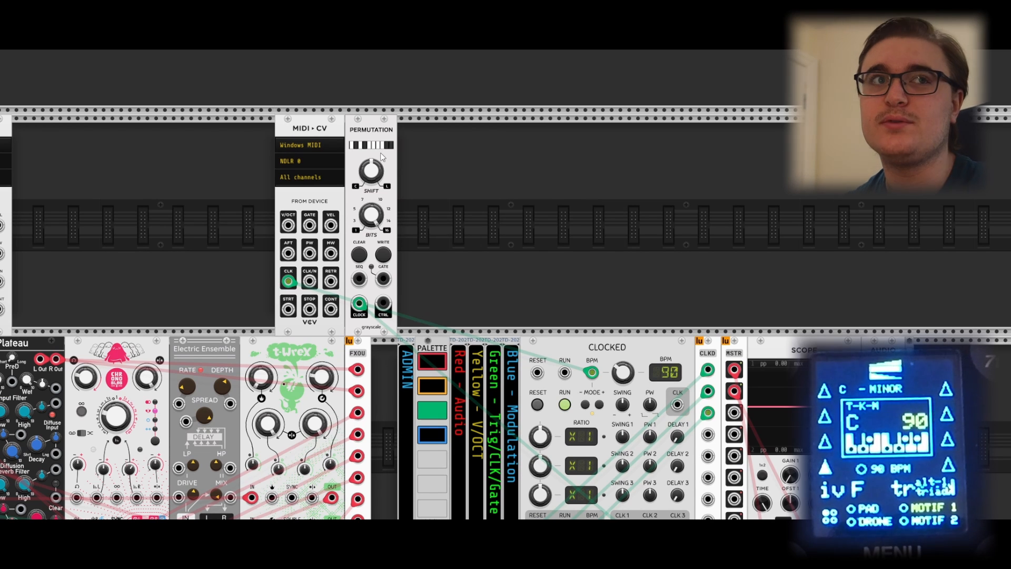
# Step: Turn Permutation's Shift knob up to 50% and place a Customscaler module beside it
pyautogui.moveTo(372, 171); pyautogui.dragTo(371, 164)
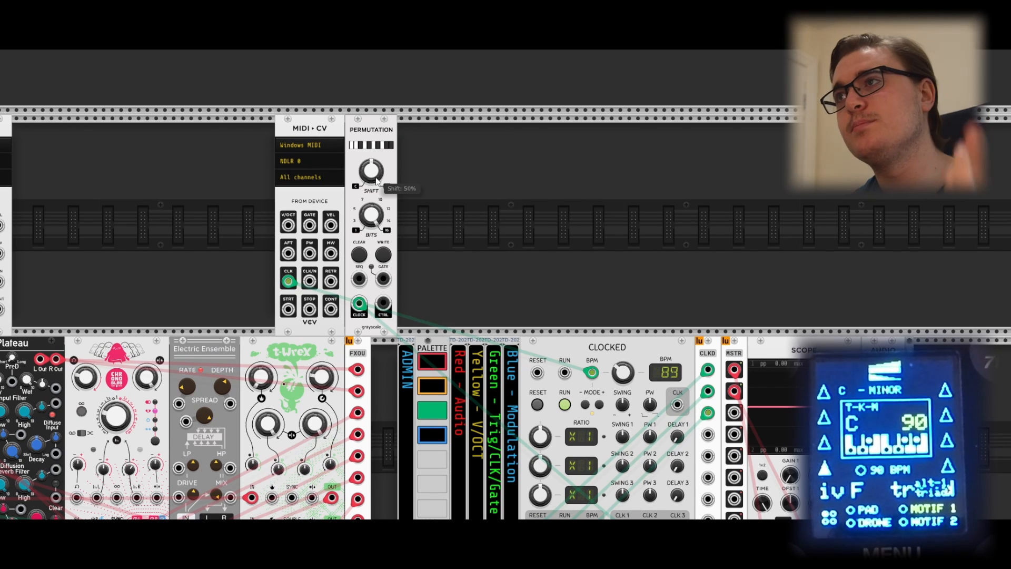
pyautogui.moveTo(371, 170); pyautogui.dragTo(370, 154)
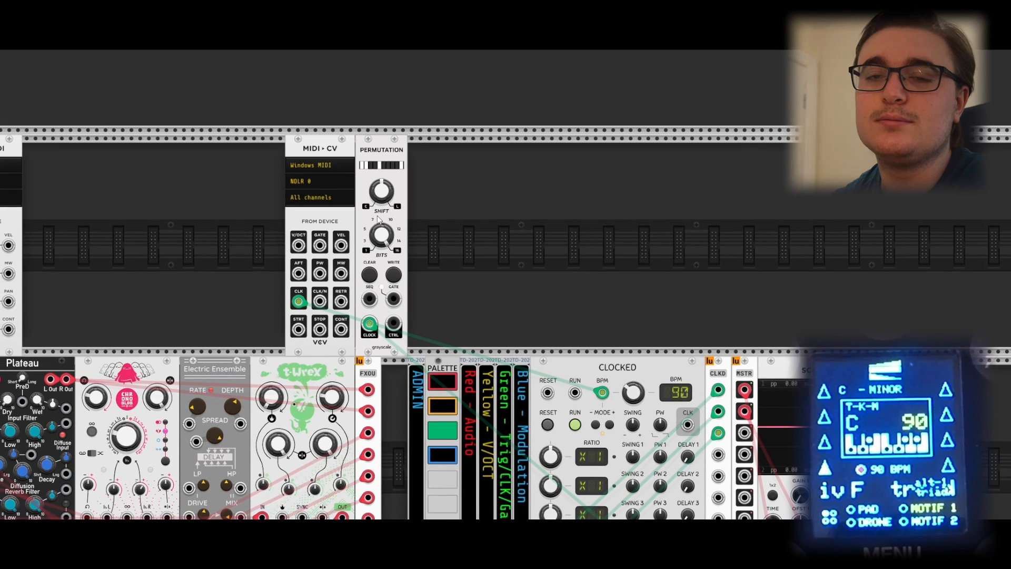
pyautogui.moveTo(382, 190); pyautogui.dragTo(387, 184)
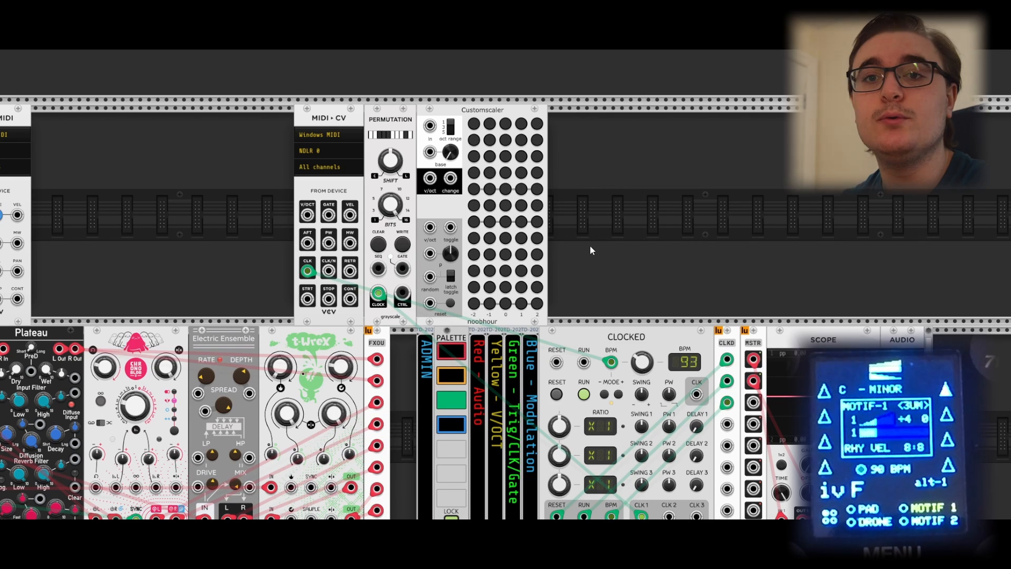
# Step: Toggle on scale note buttons in the Customscaler module
pyautogui.click(505, 304)
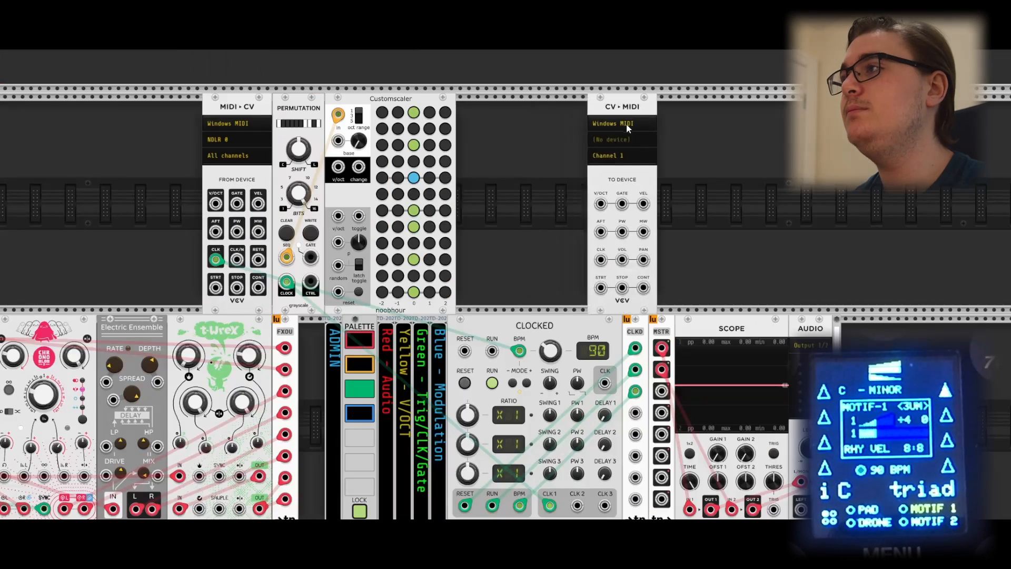
# Step: Choose NDLR as CV-MIDI's output device and cable Customscaler's v/oct into its V/OCT input
pyautogui.click(612, 139)
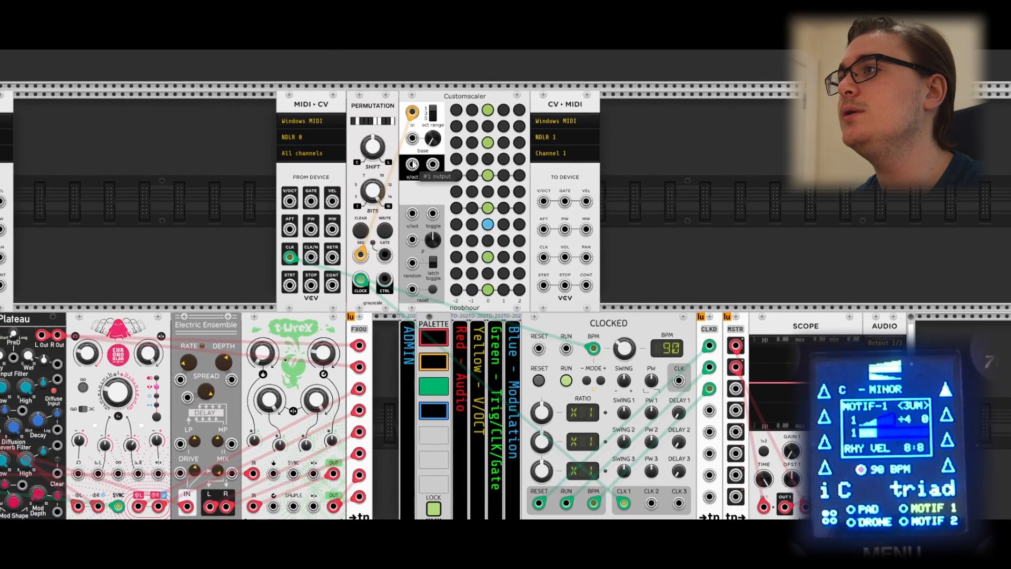
pyautogui.moveTo(410, 165); pyautogui.dragTo(542, 200)
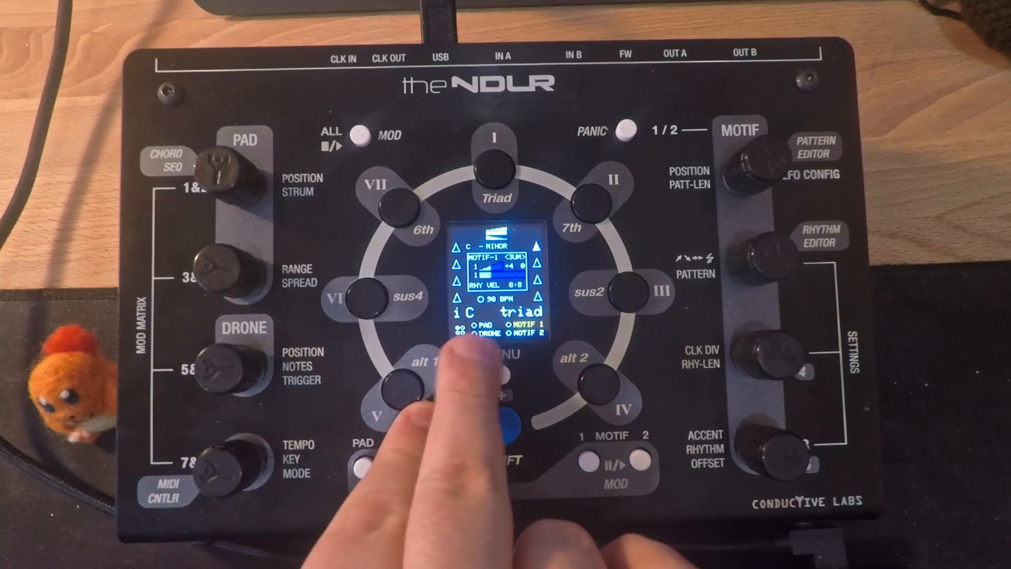
# Step: Exit the NDLR's Motif 1 settings back to the home chord display
pyautogui.click(405, 394)
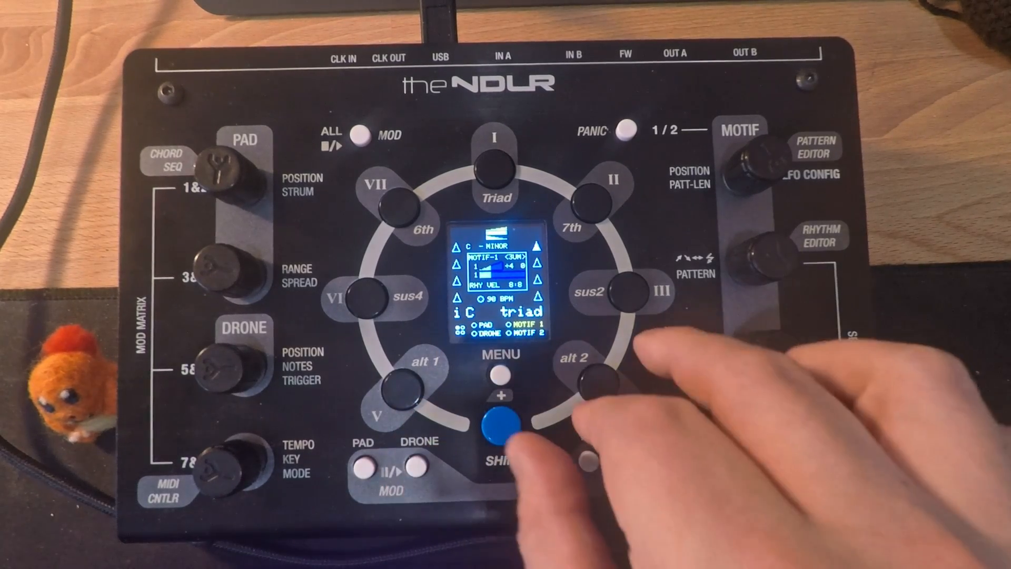
pyautogui.click(595, 187)
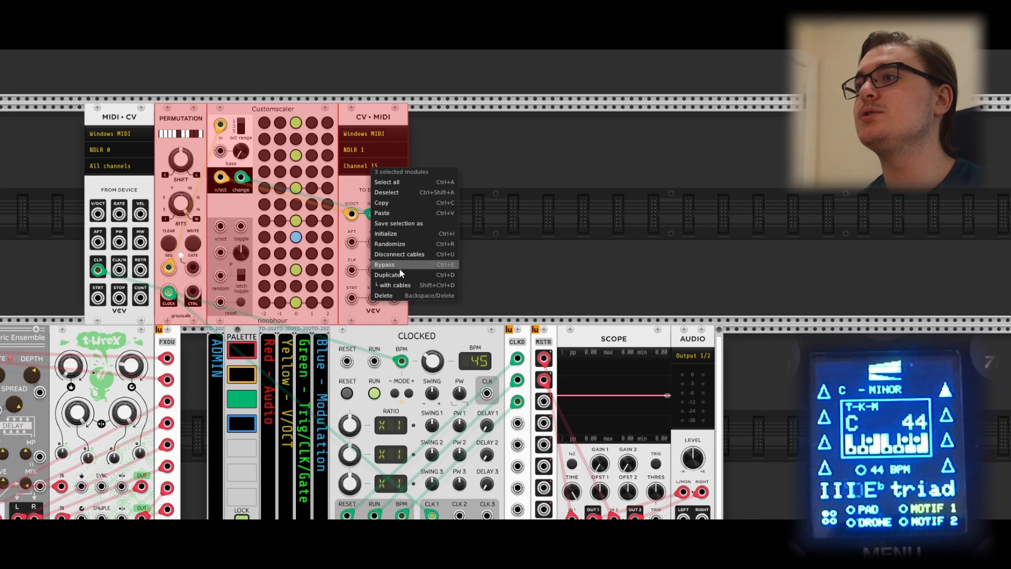
# Step: Select the Permutation, Customscaler and CV-MIDI modules together as a group
pyautogui.click(394, 285)
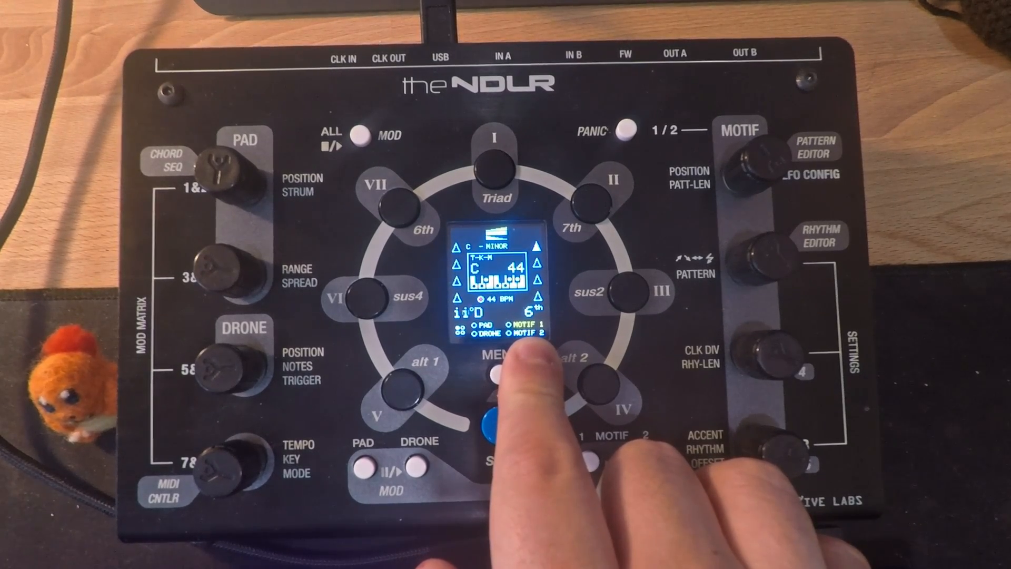
# Step: Press the NDLR chord button to play the ii° D sixth chord
pyautogui.click(501, 373)
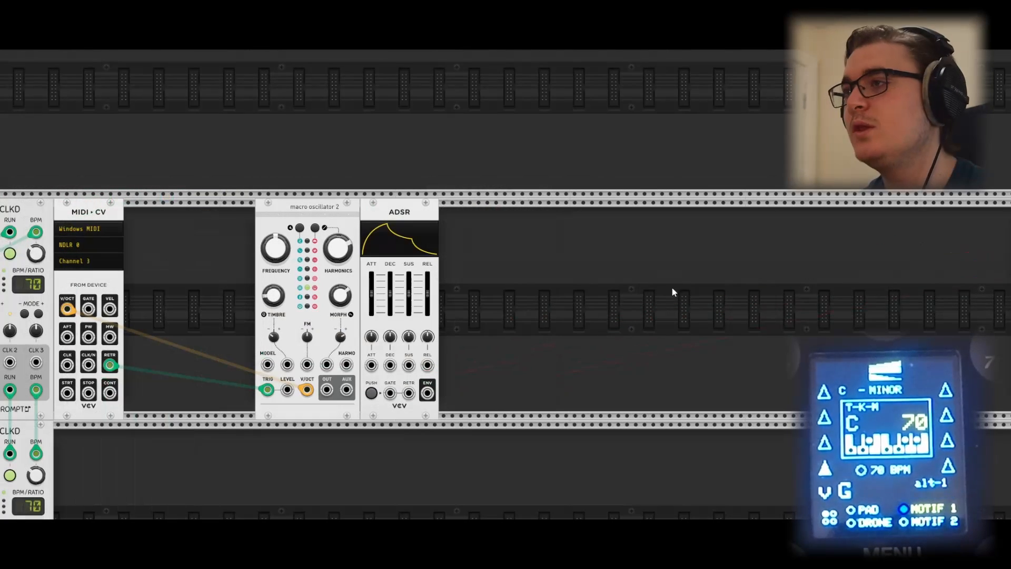
# Step: Patch a gate cable into the ADSR's Gate input
pyautogui.moveTo(325, 390); pyautogui.dragTo(389, 393)
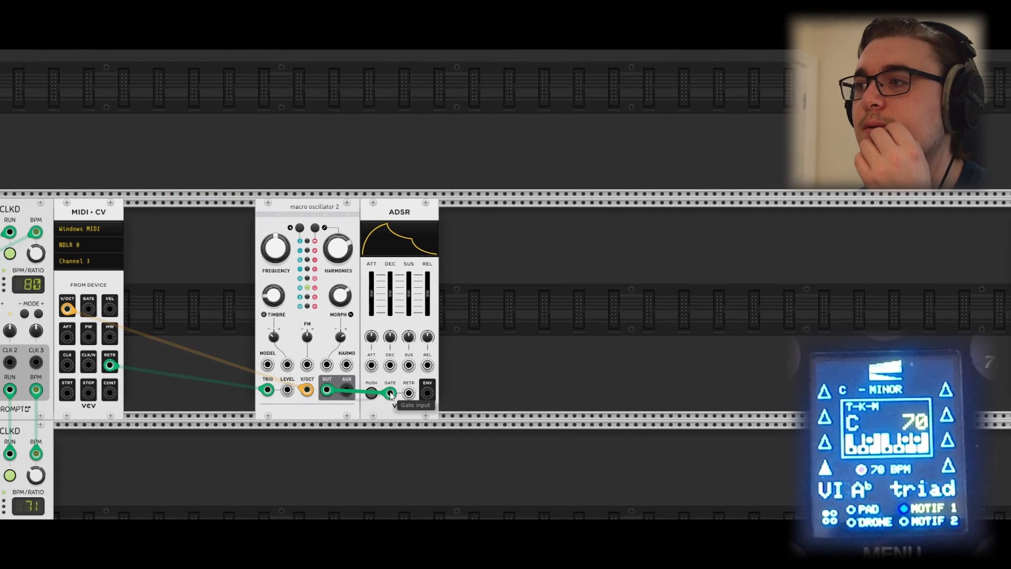